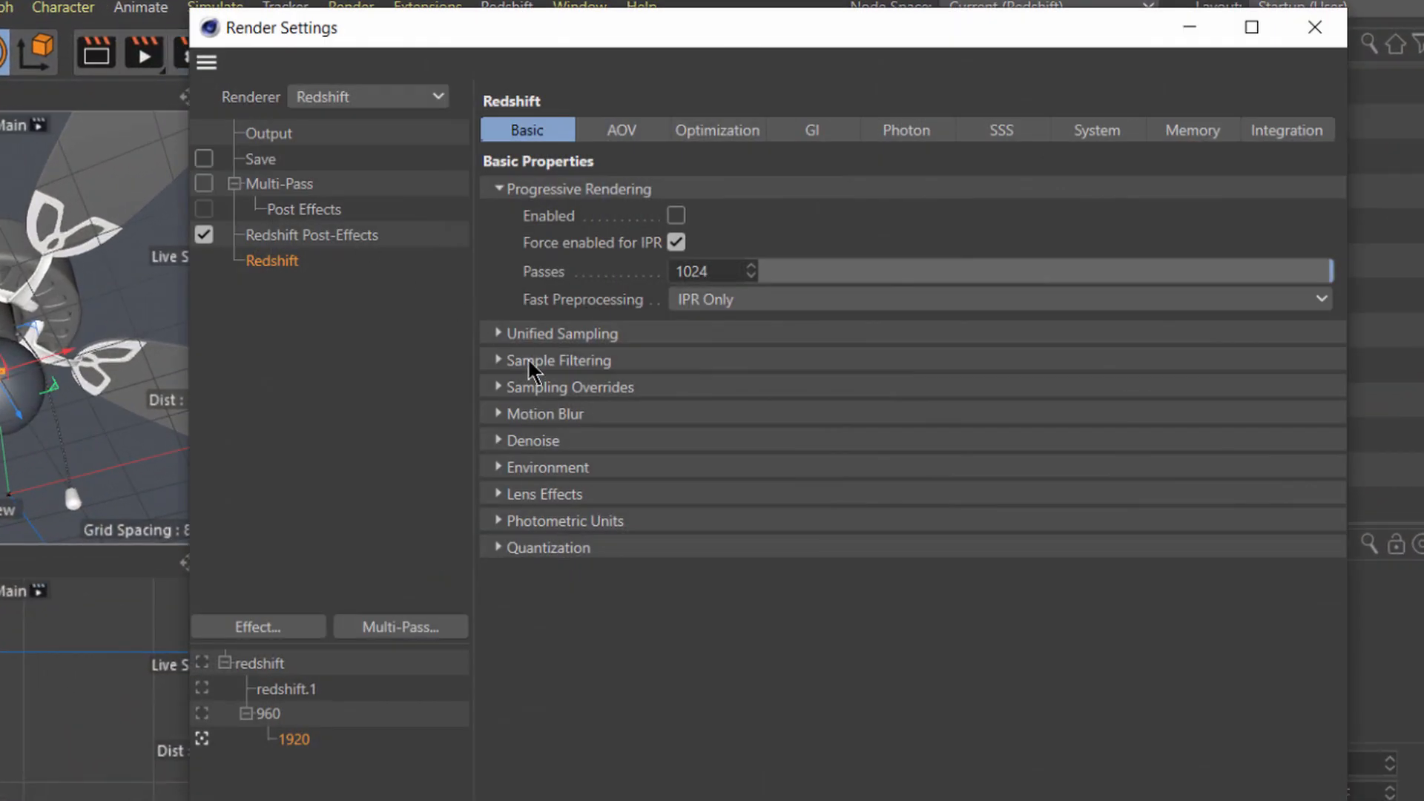
# Review the Unified Sampling values (128–4096) and close the Render Settings window
pyautogui.click(499, 334)
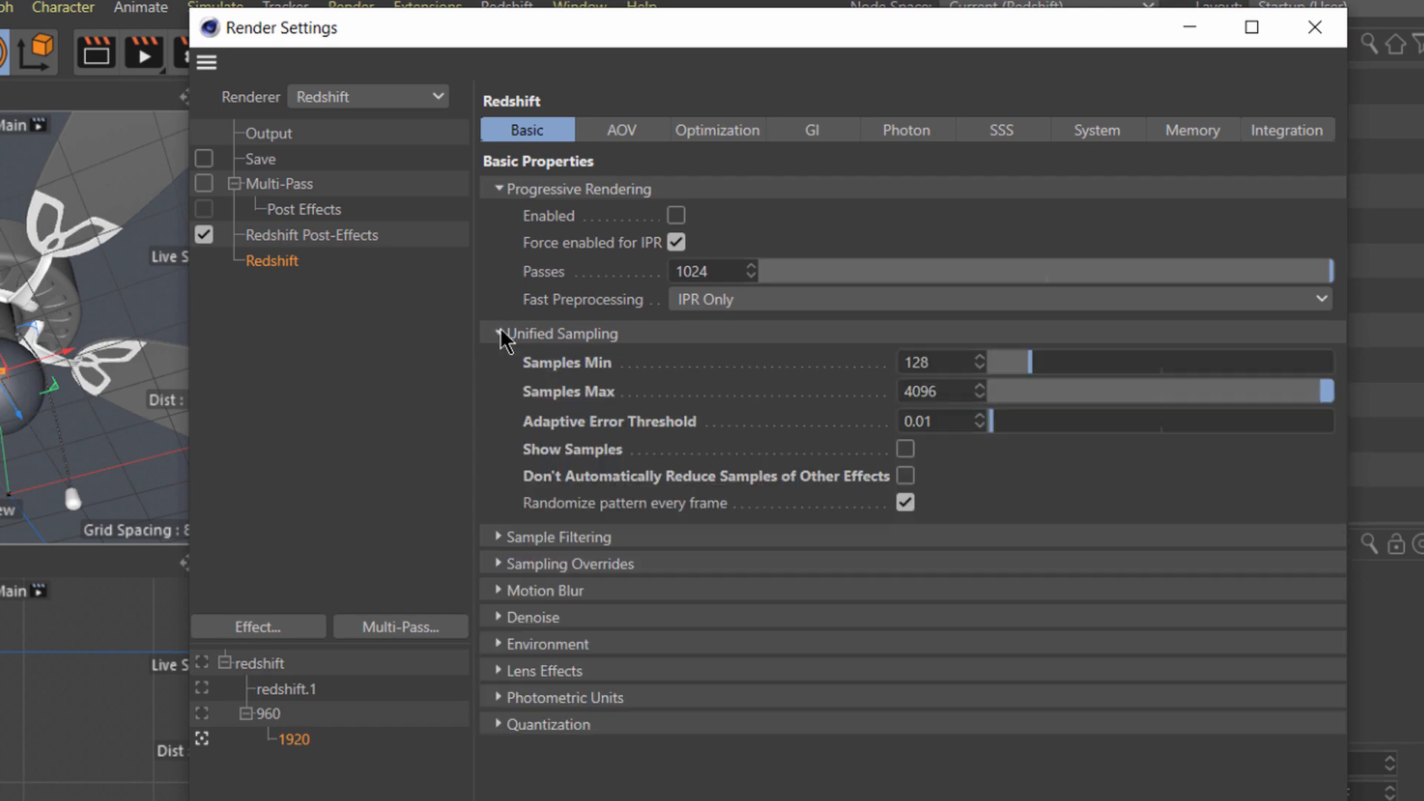
pyautogui.click(940, 391)
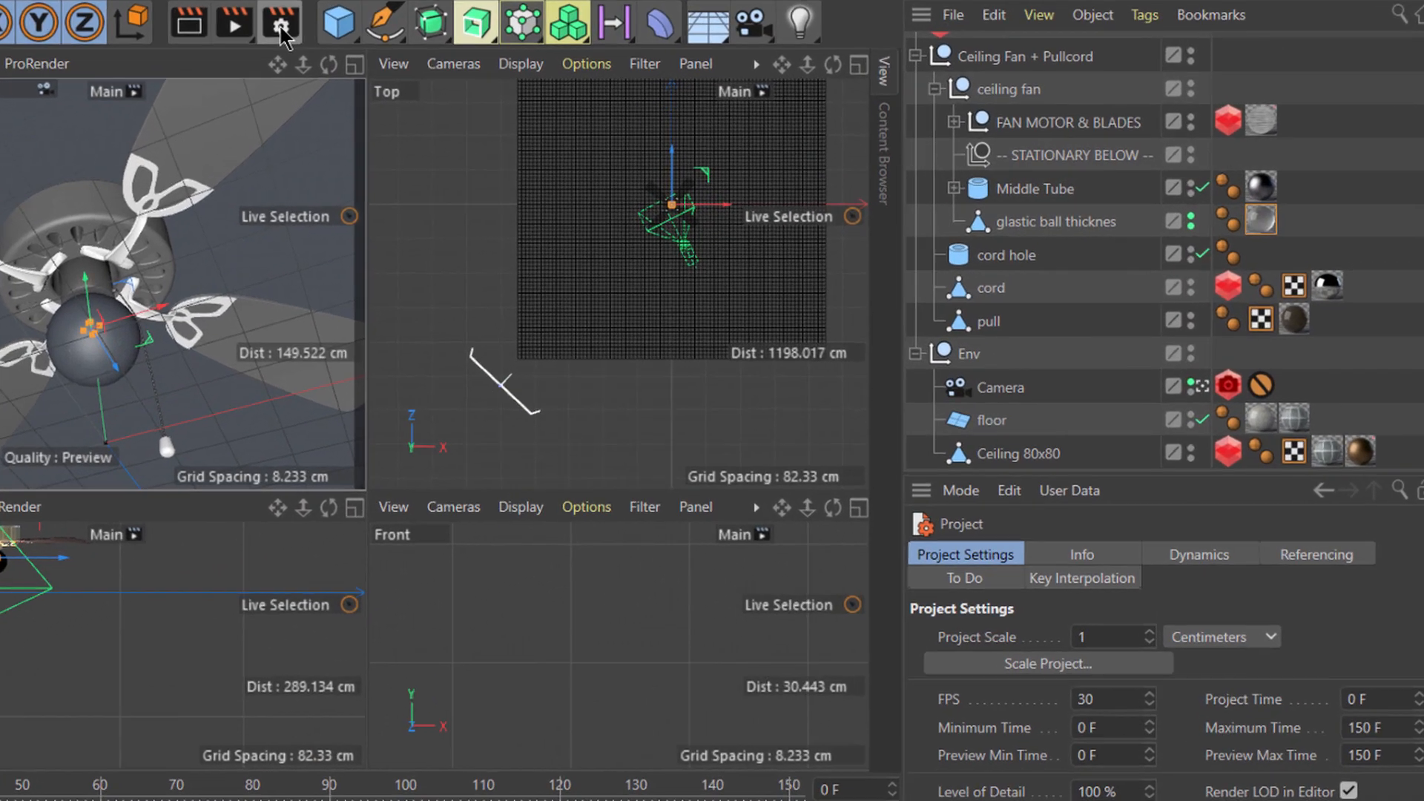
# Set the Redshift Sample Filtering Max Secondary Ray Intensity to .17
pyautogui.click(280, 23)
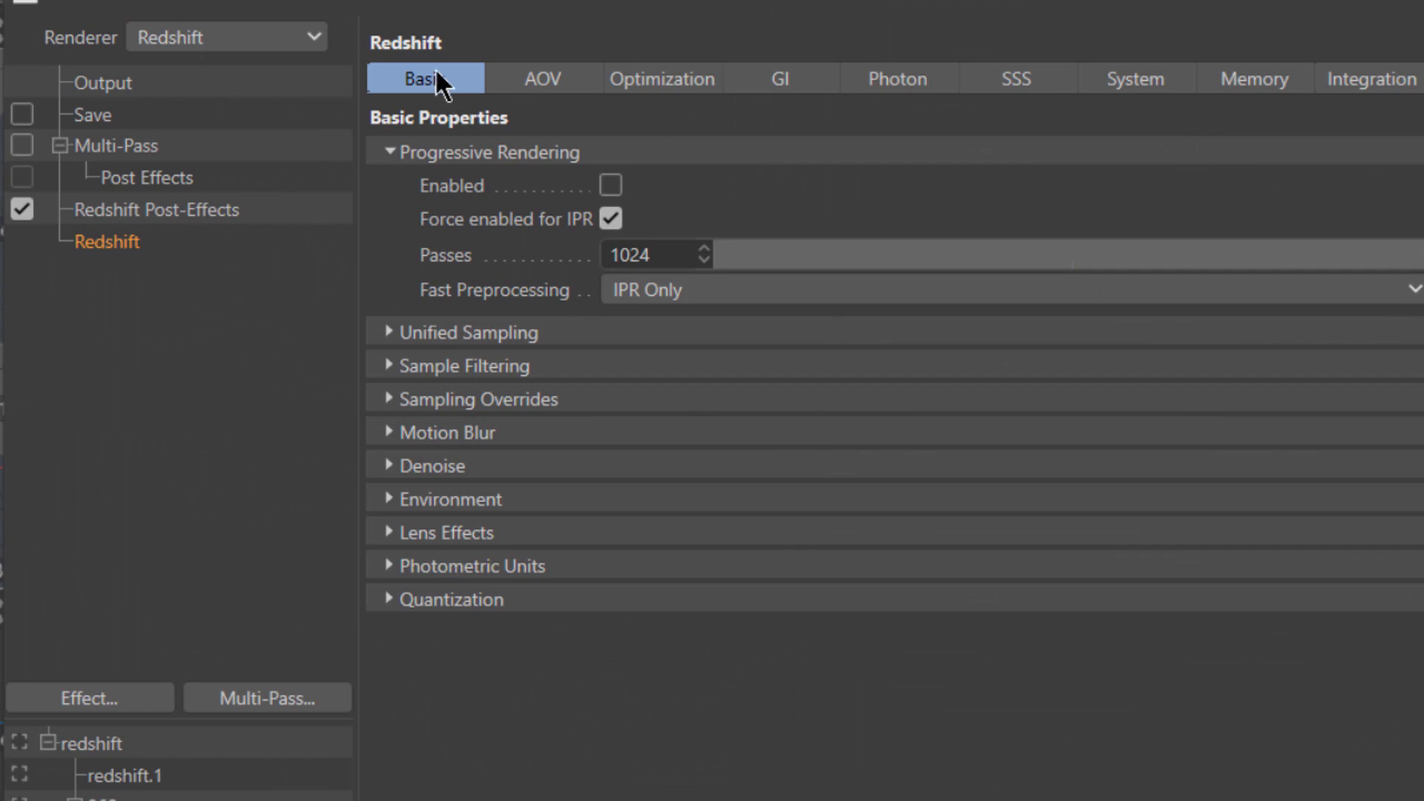
pyautogui.moveTo(488, 386)
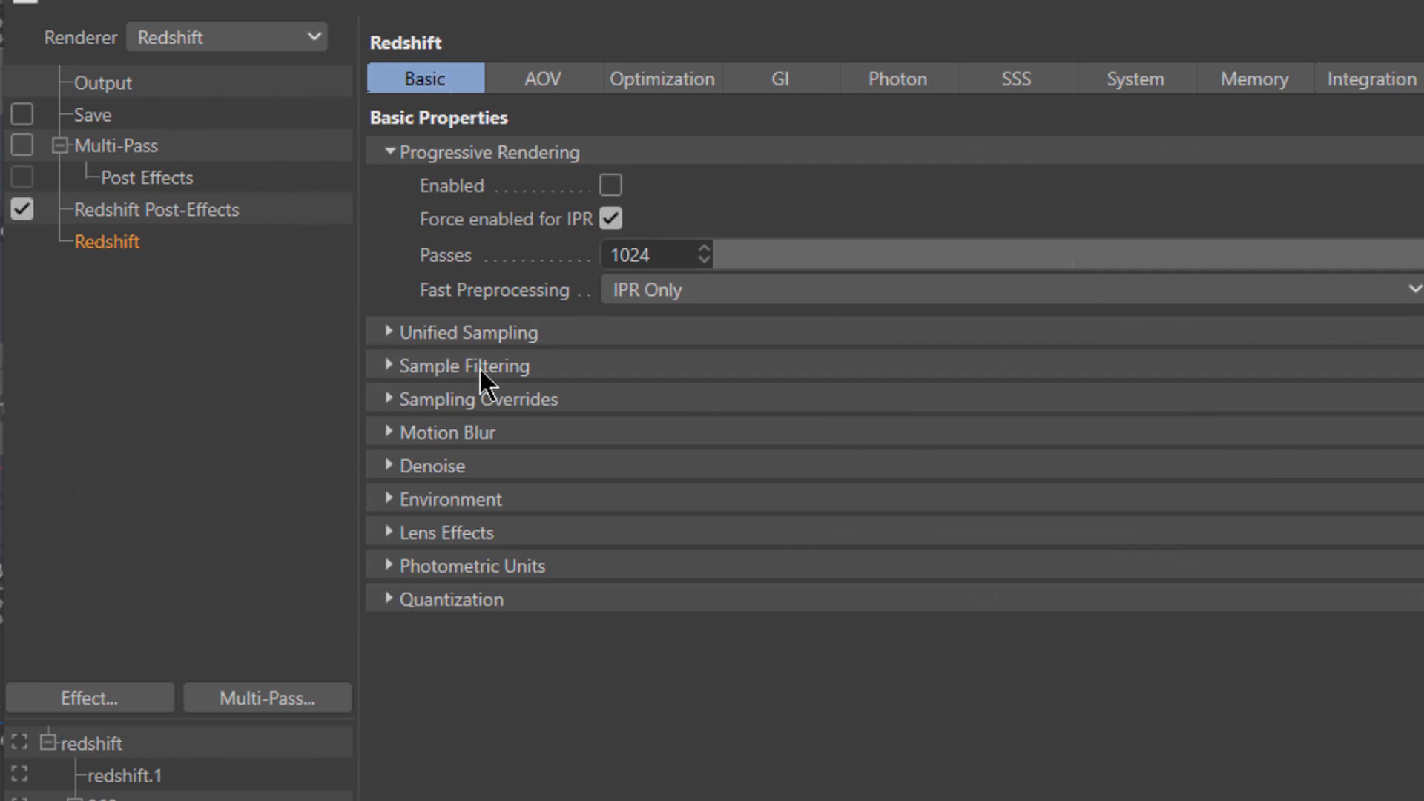
pyautogui.click(463, 365)
pyautogui.write('1')
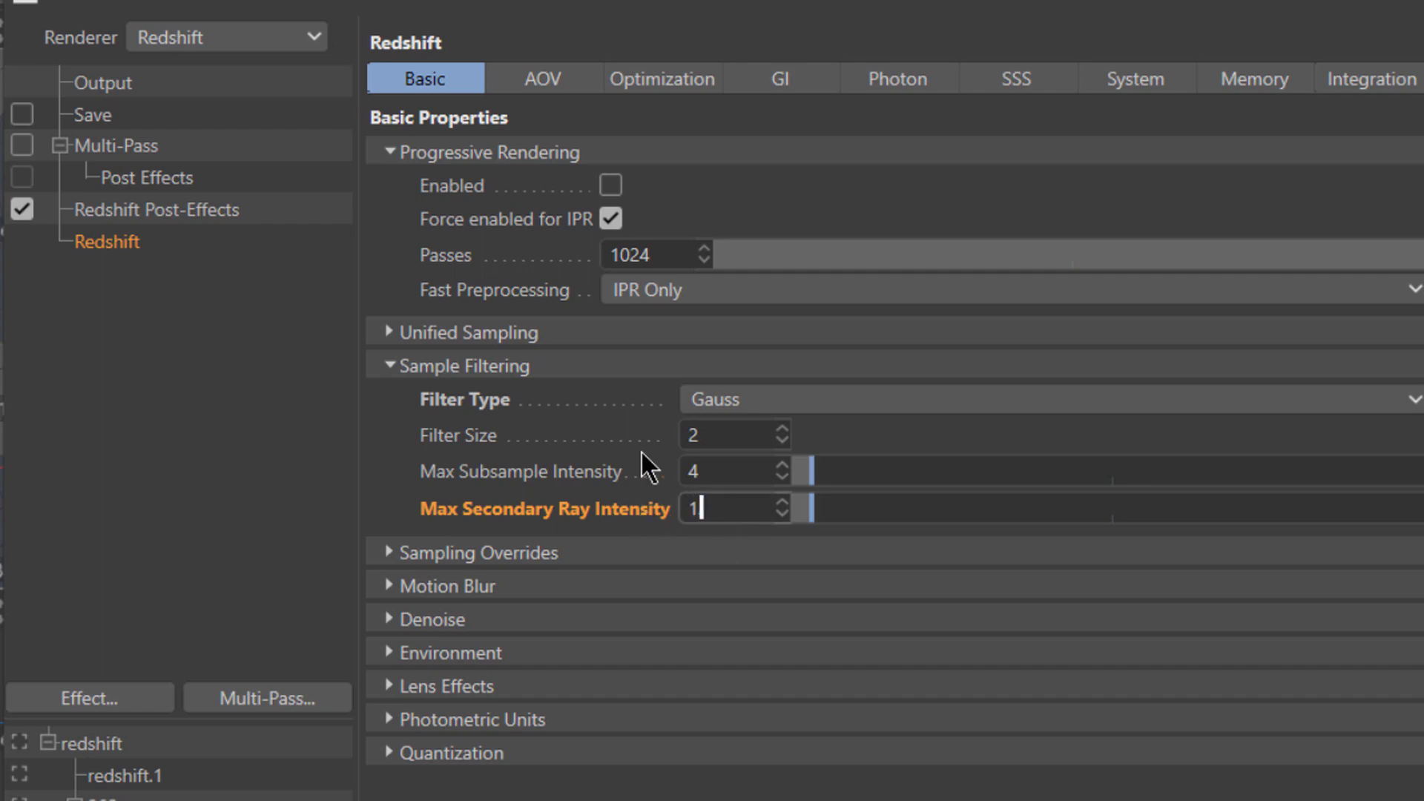
pyautogui.write('.17')
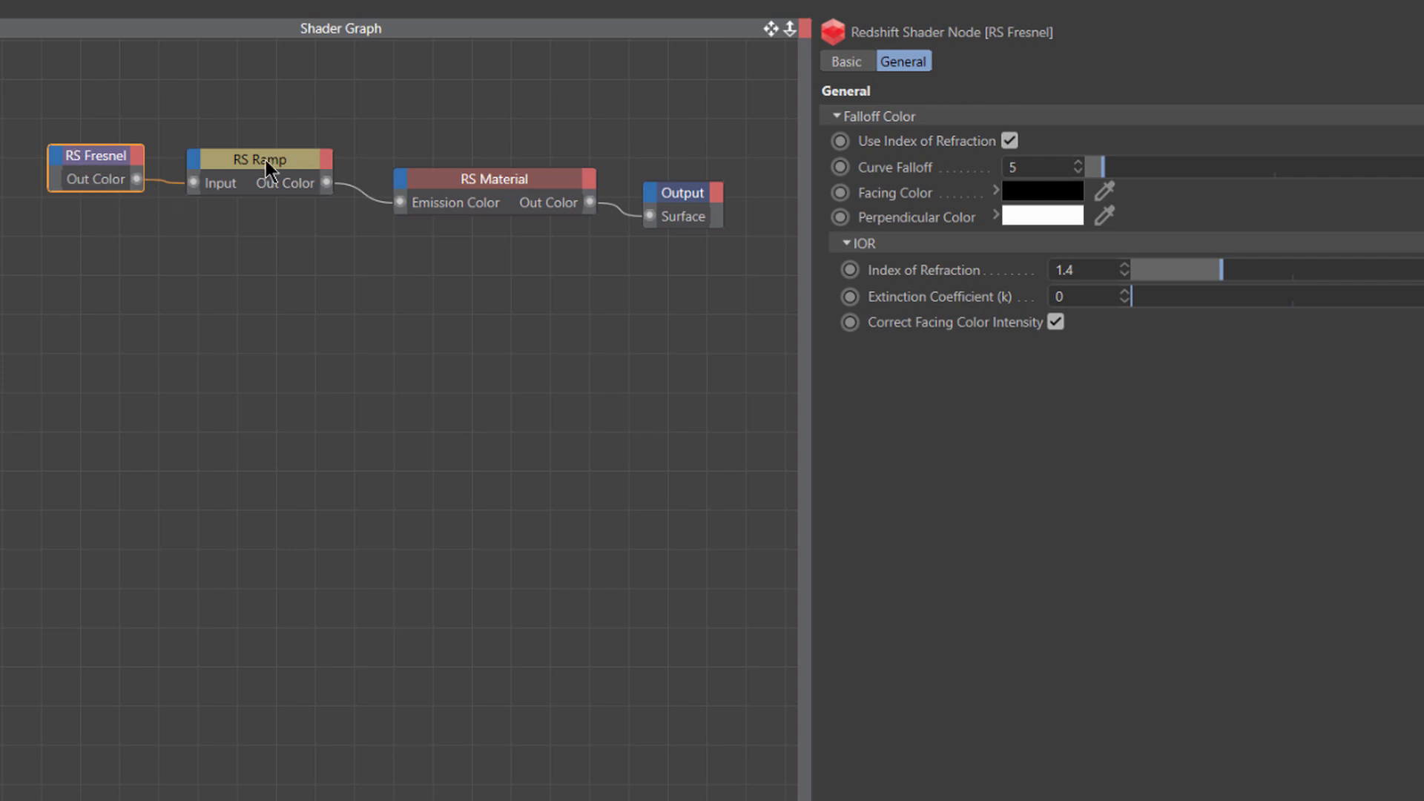
# Inspect the RS Ramp and RS Material nodes and show the material's Overall emission settings
pyautogui.click(258, 159)
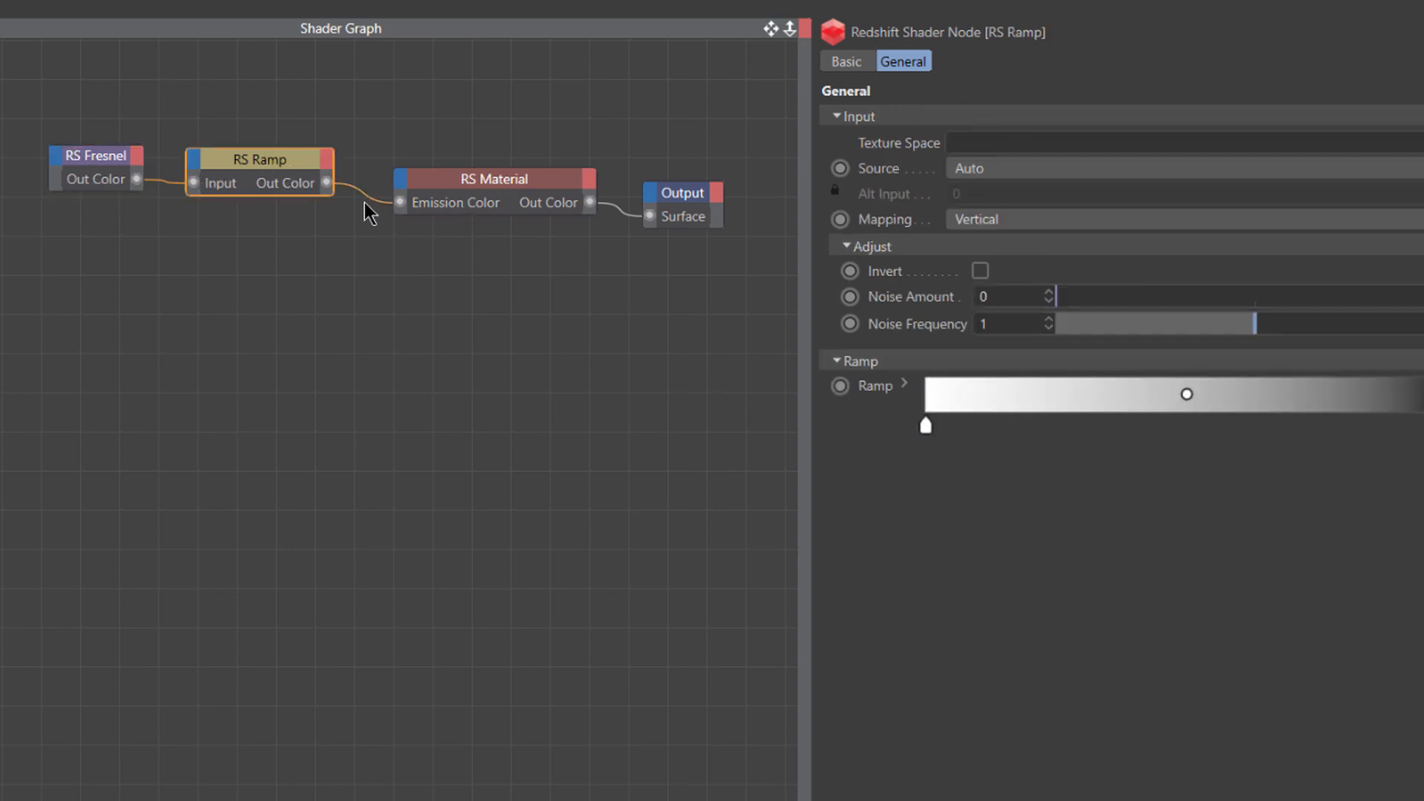
pyautogui.click(496, 179)
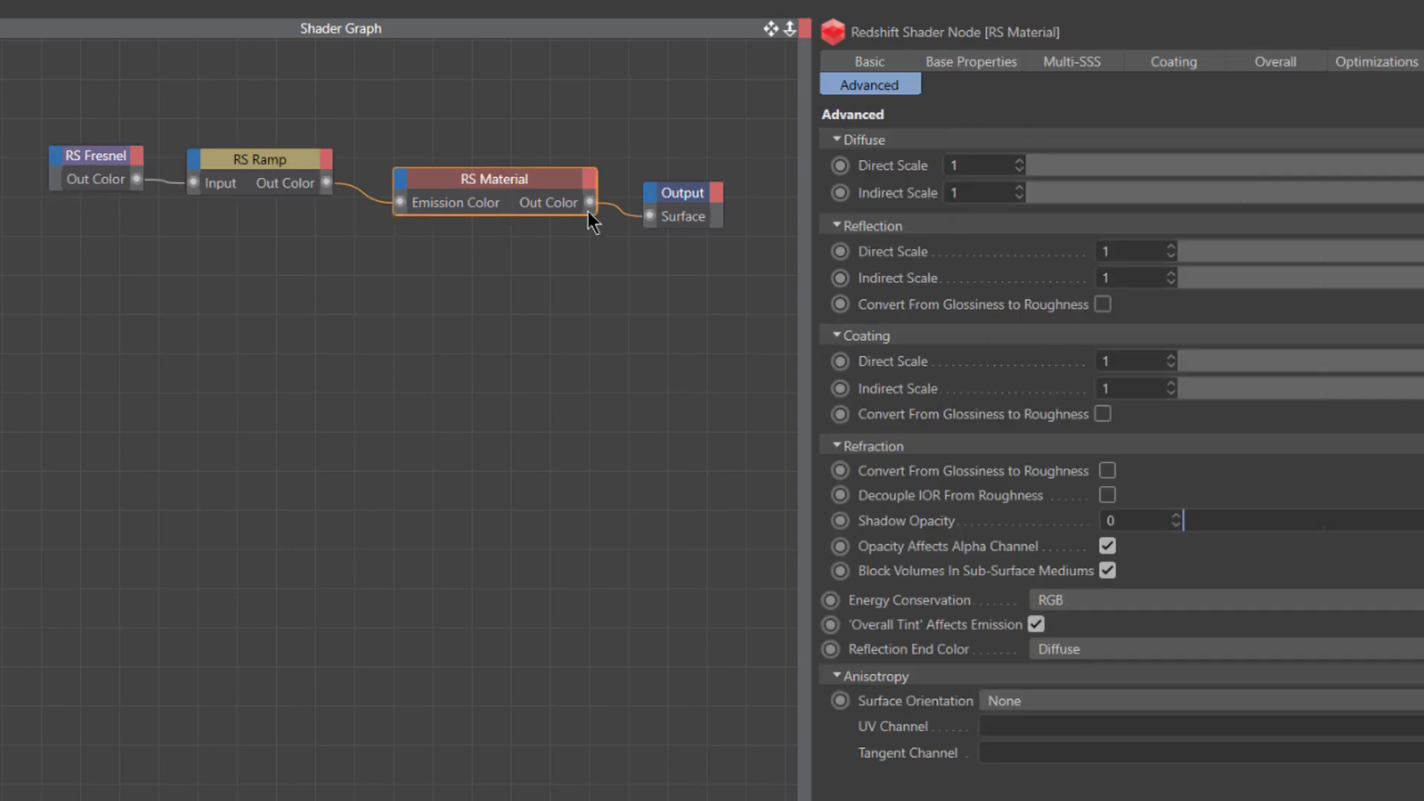
pyautogui.click(1276, 61)
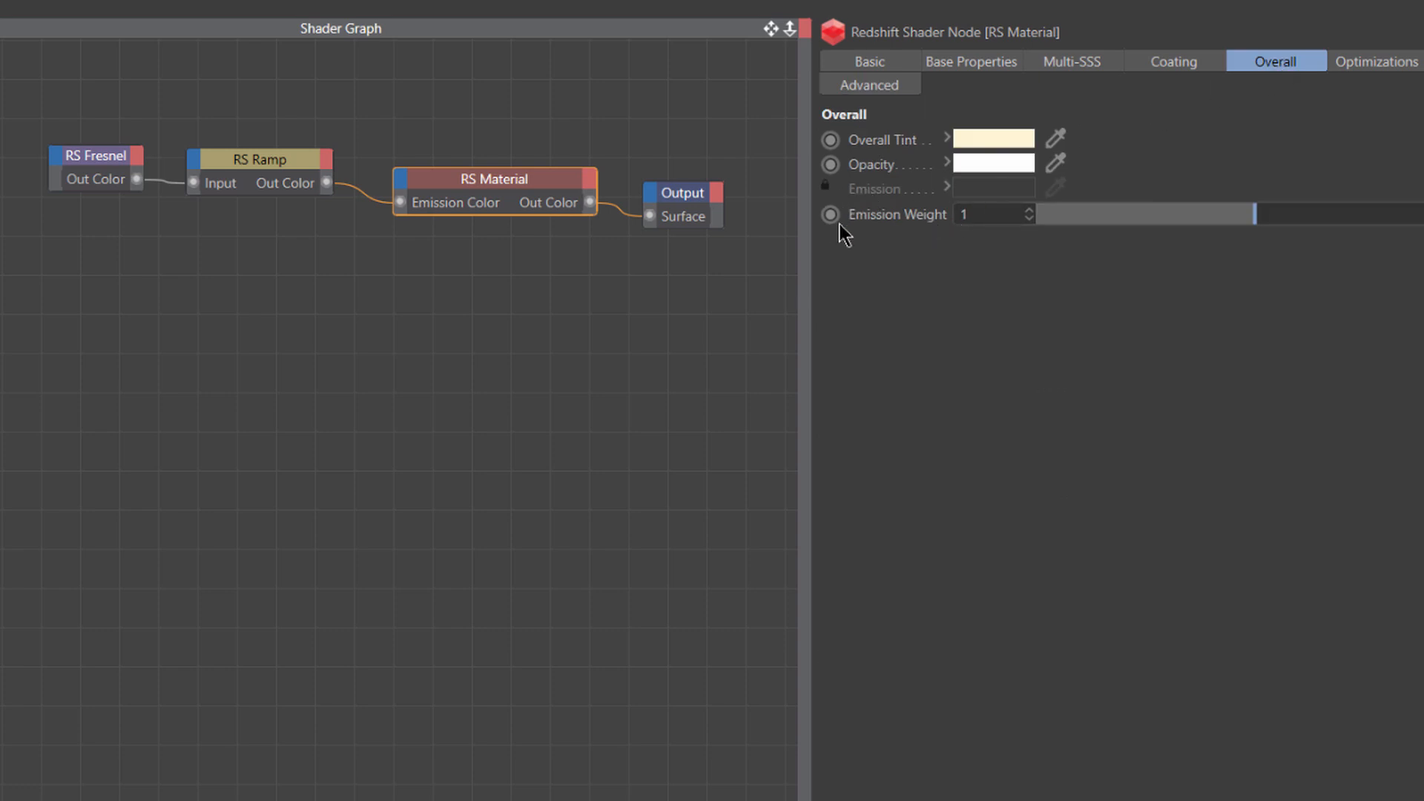
pyautogui.moveTo(1285, 120)
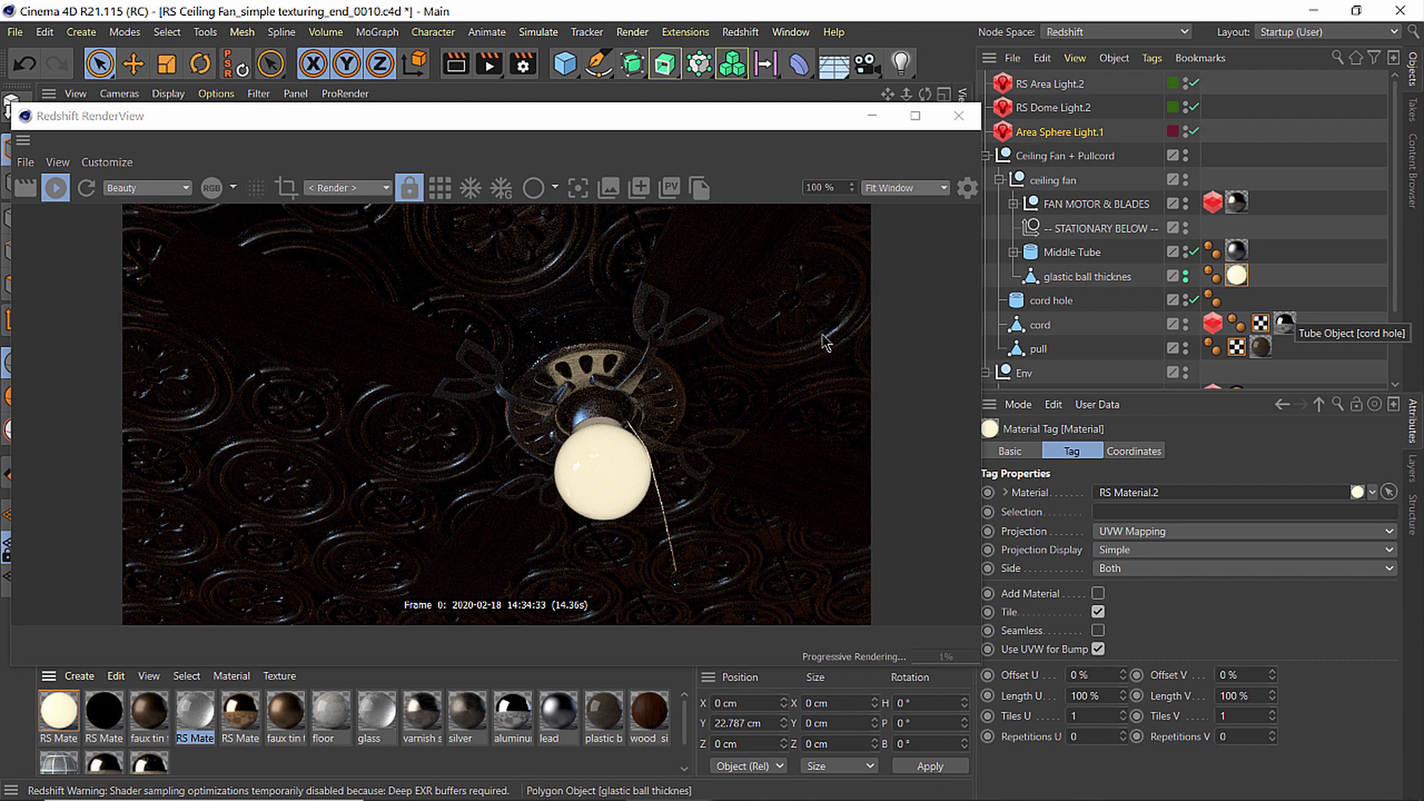
# Start an interactive Redshift render of the ceiling fan scene in the RenderView
pyautogui.click(1058, 132)
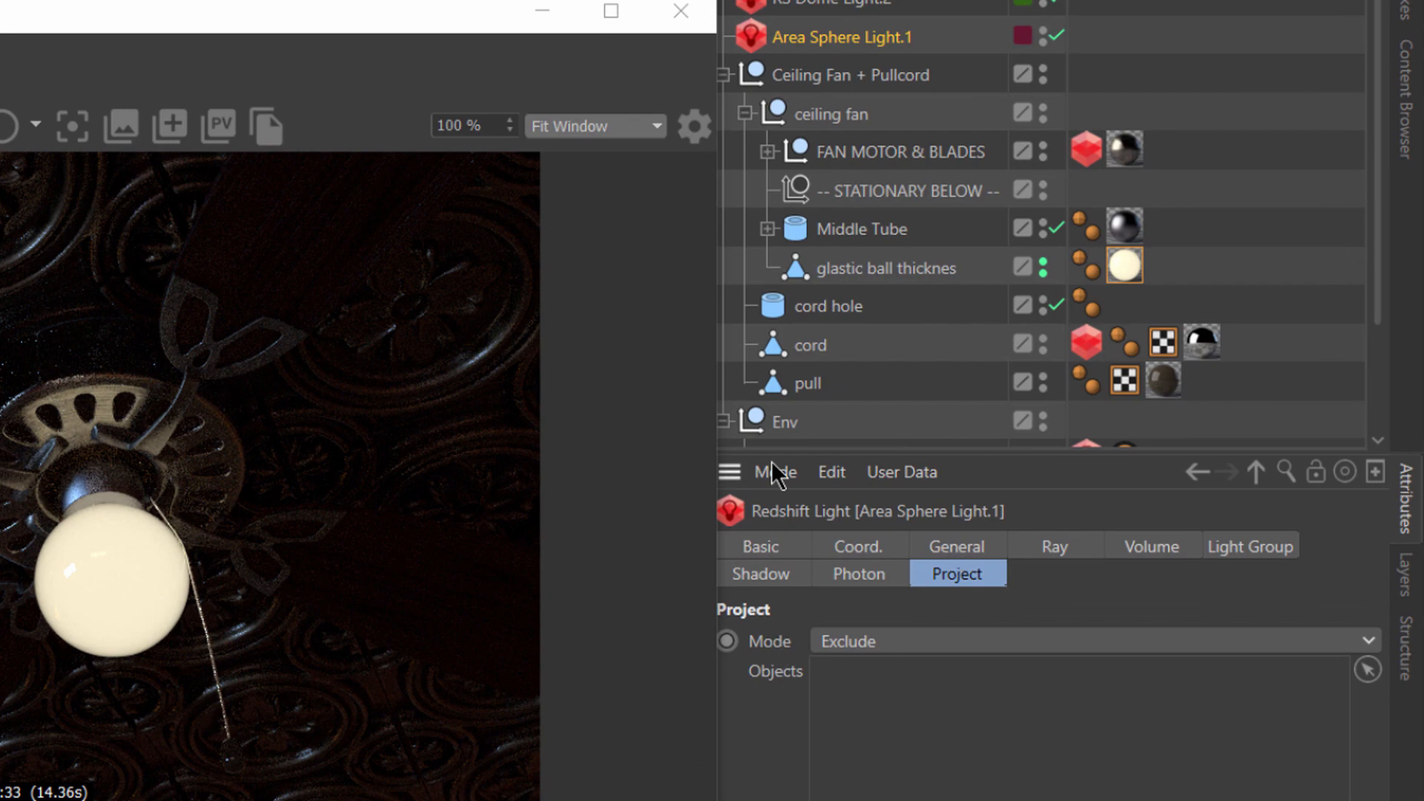
# Drag the glastic ball object into Area Sphere Light.1's Exclude objects list
pyautogui.moveTo(884, 267); pyautogui.dragTo(908, 672)
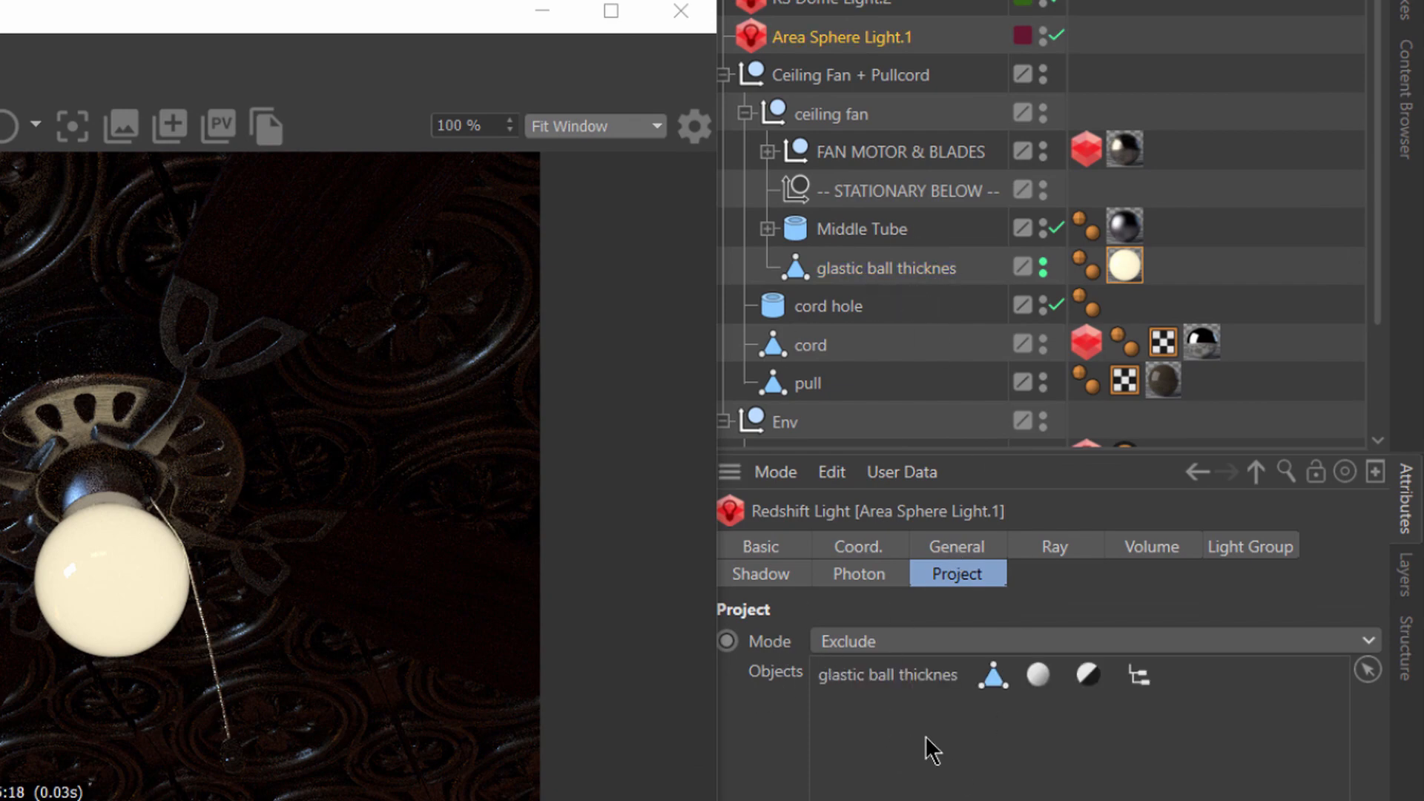